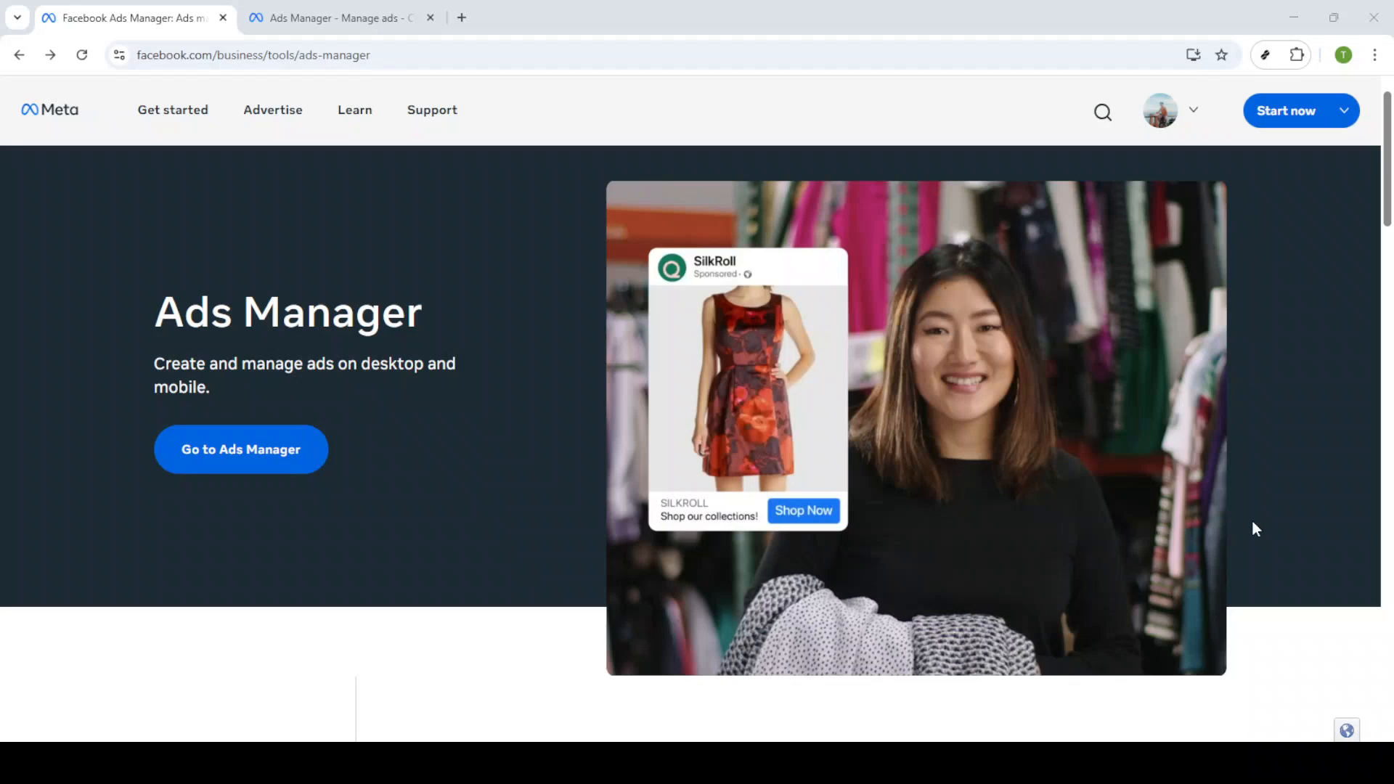
mouse_move(304, 592)
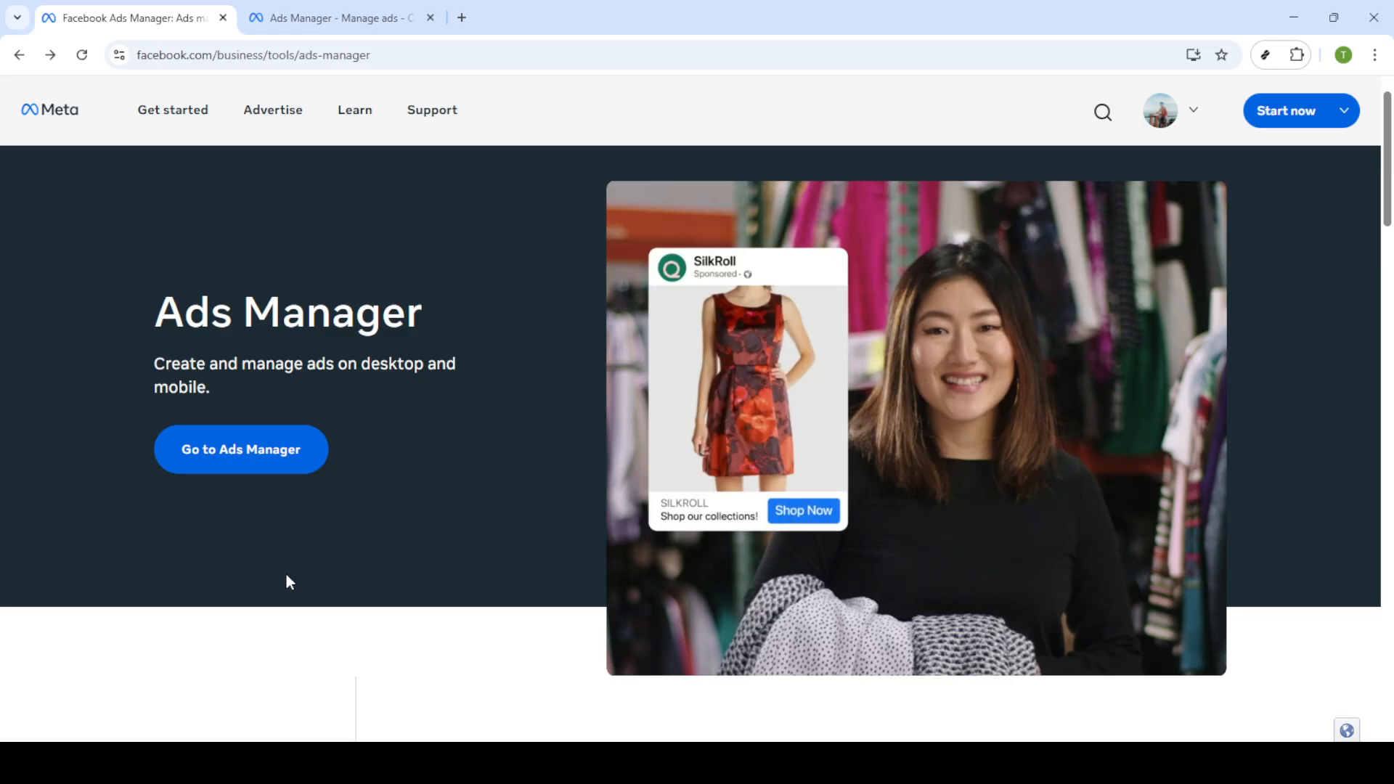
mouse_move(299, 523)
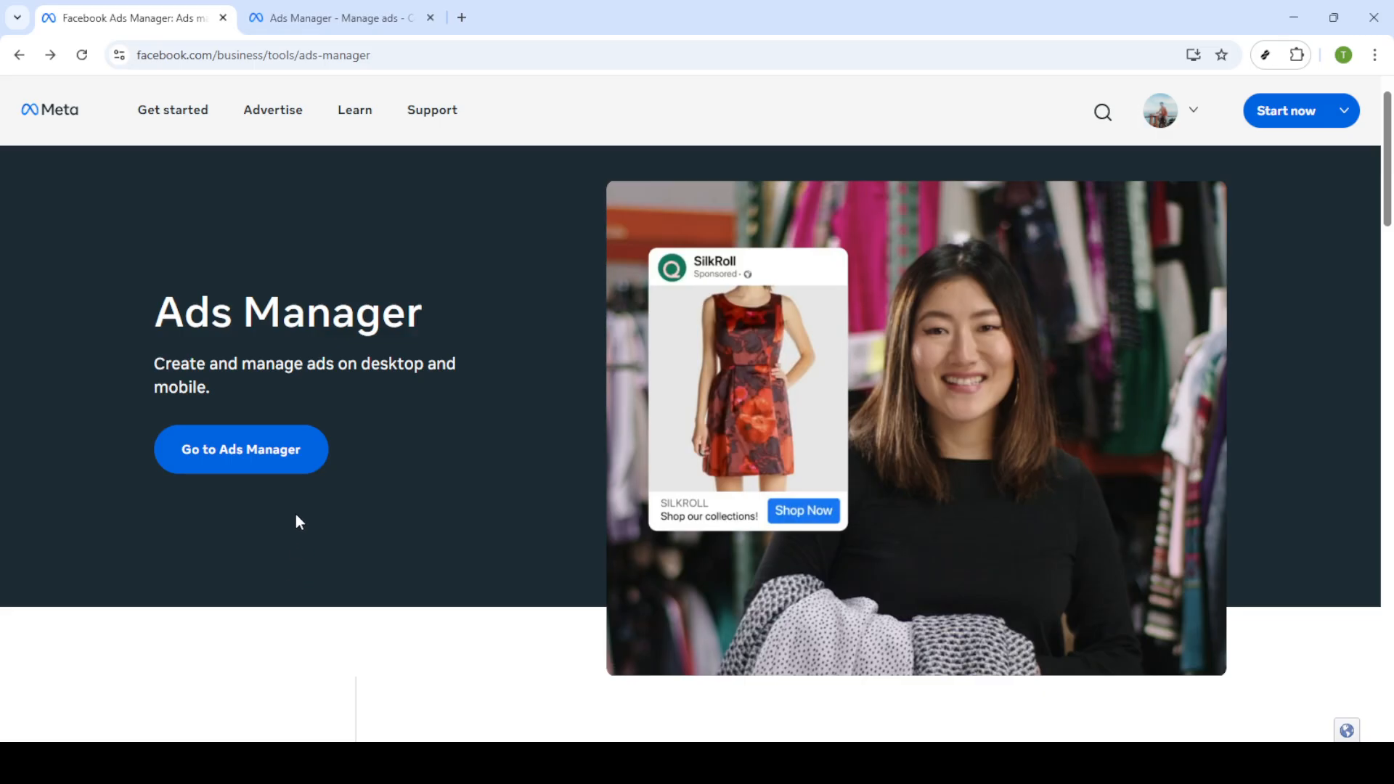
mouse_move(116, 72)
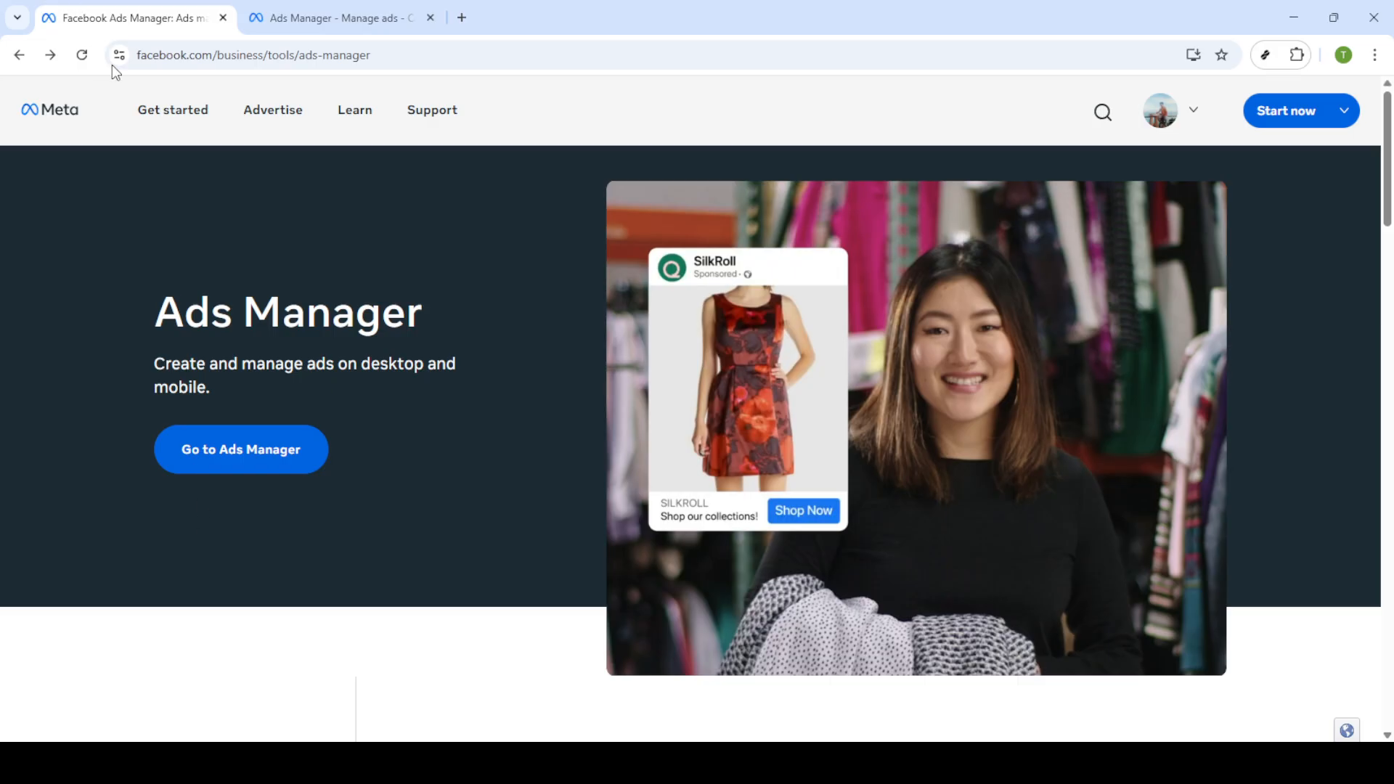
mouse_move(170, 613)
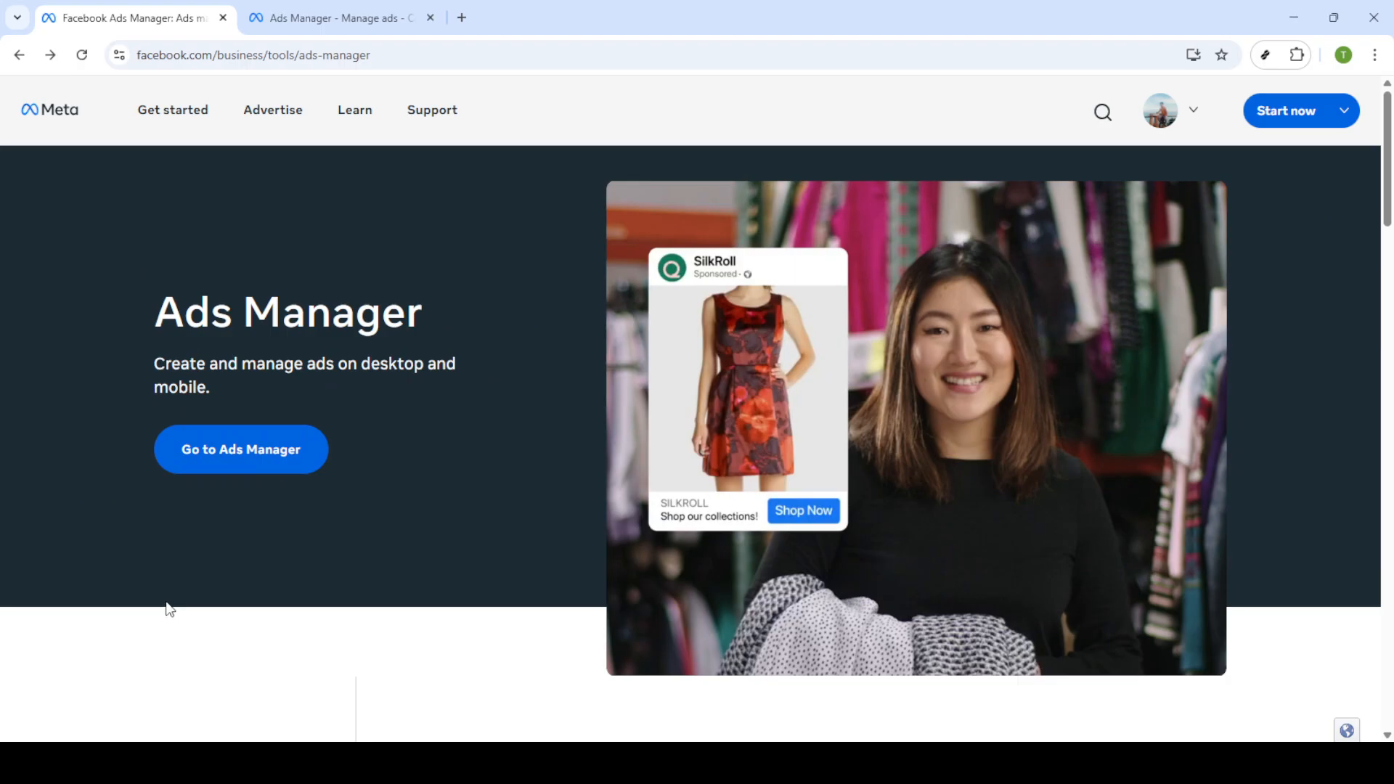
mouse_move(234, 446)
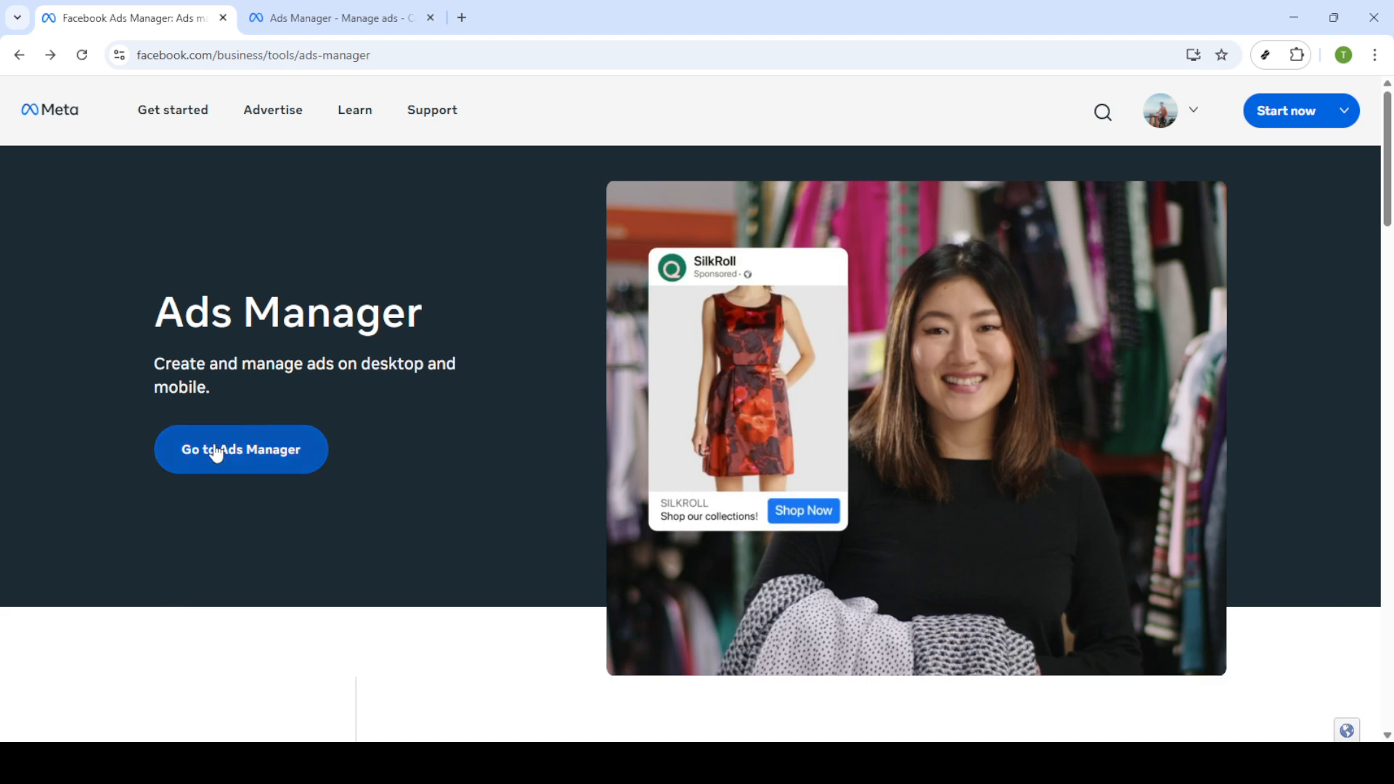
mouse_move(212, 516)
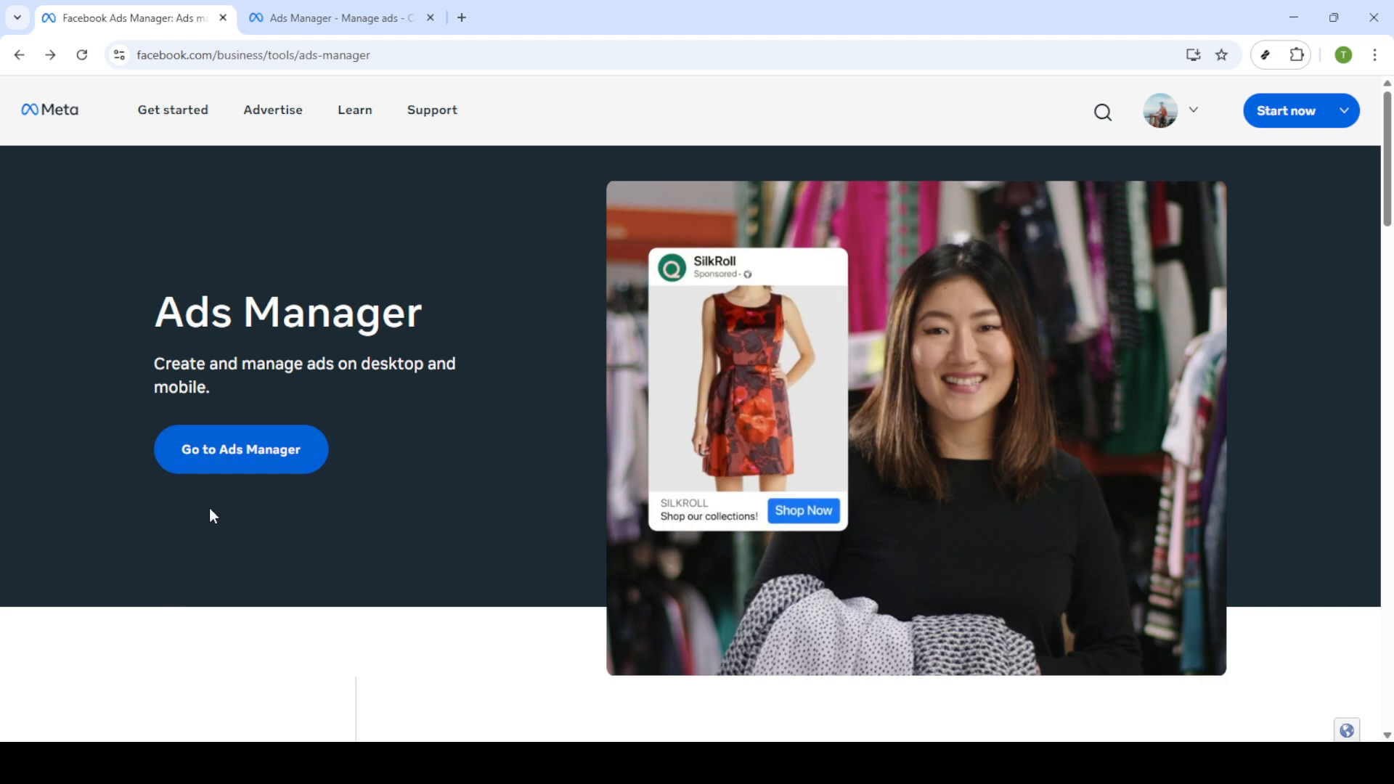
mouse_move(213, 495)
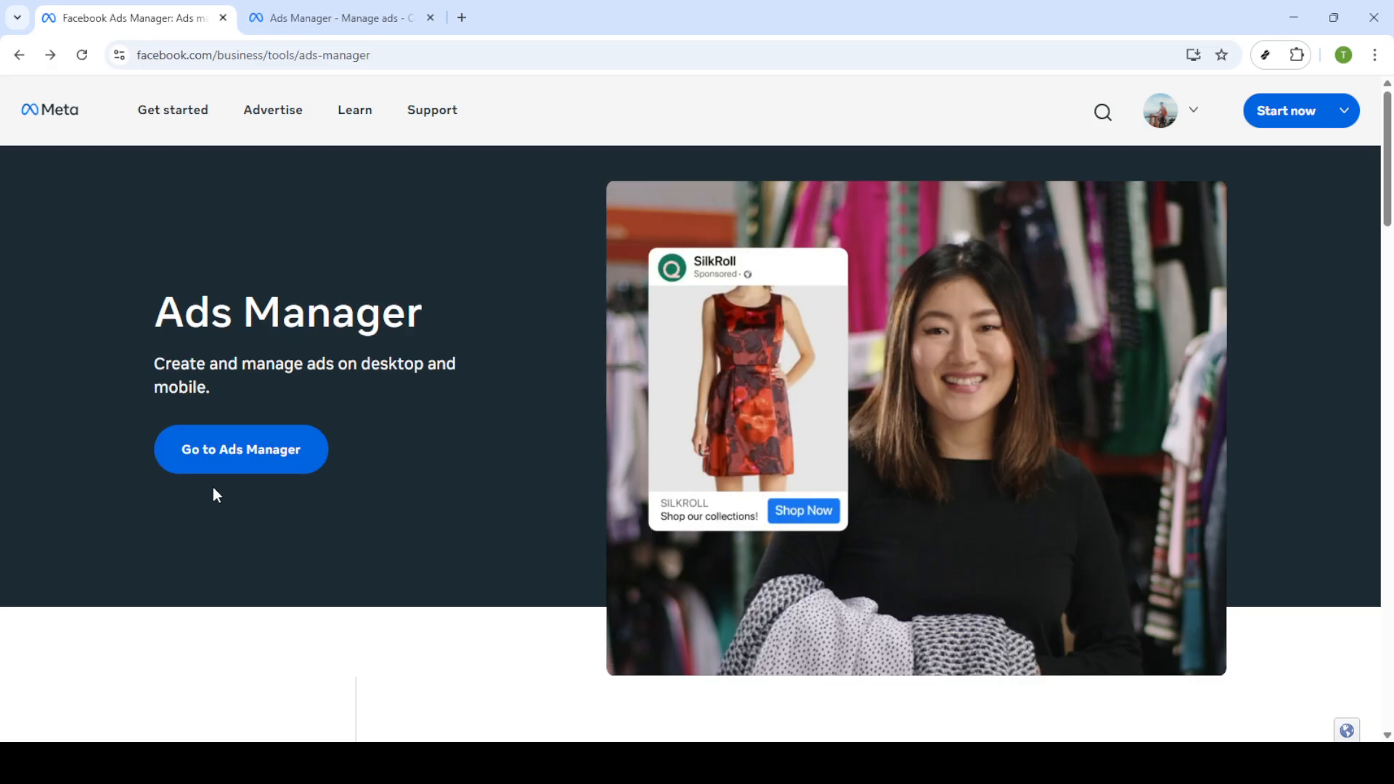
mouse_move(217, 498)
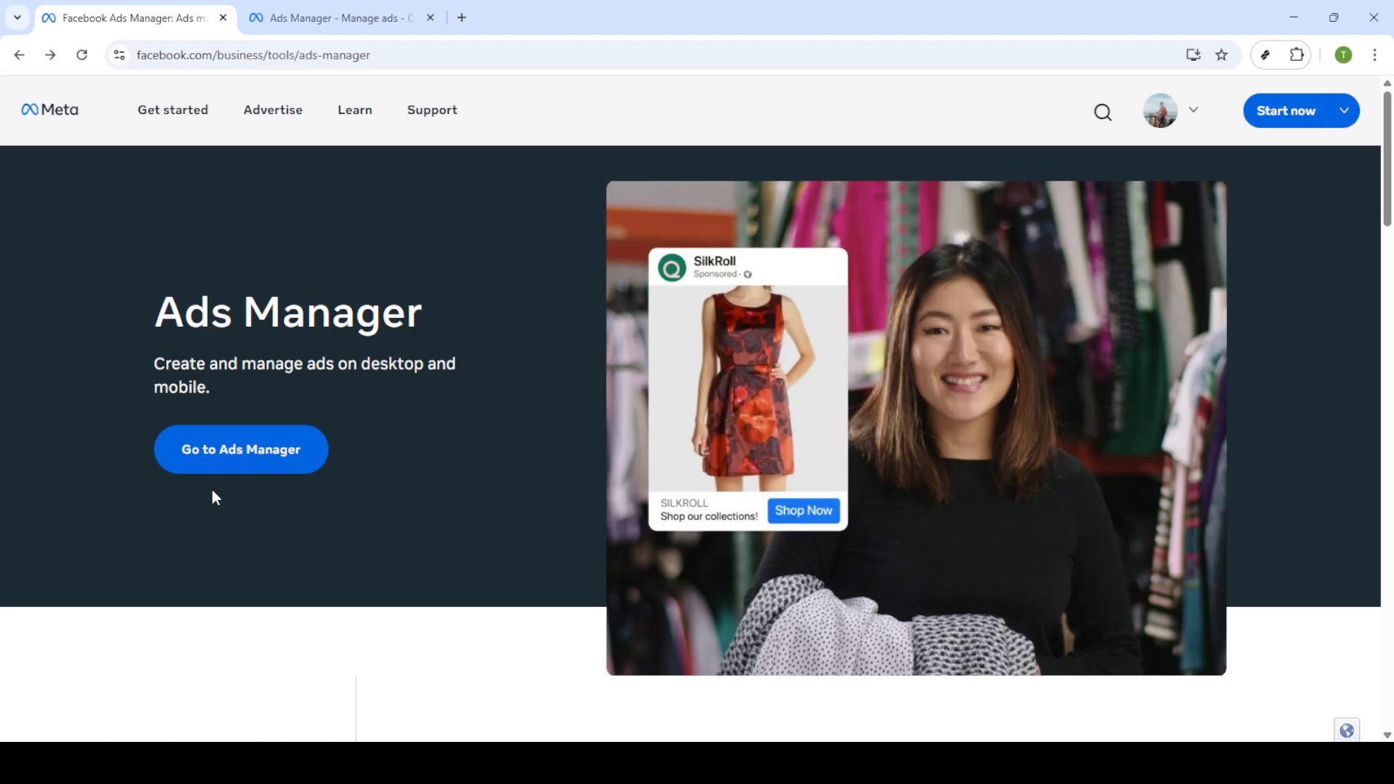
- Go from the Ads Manager landing page into the ad account's campaign list
left_click(338, 18)
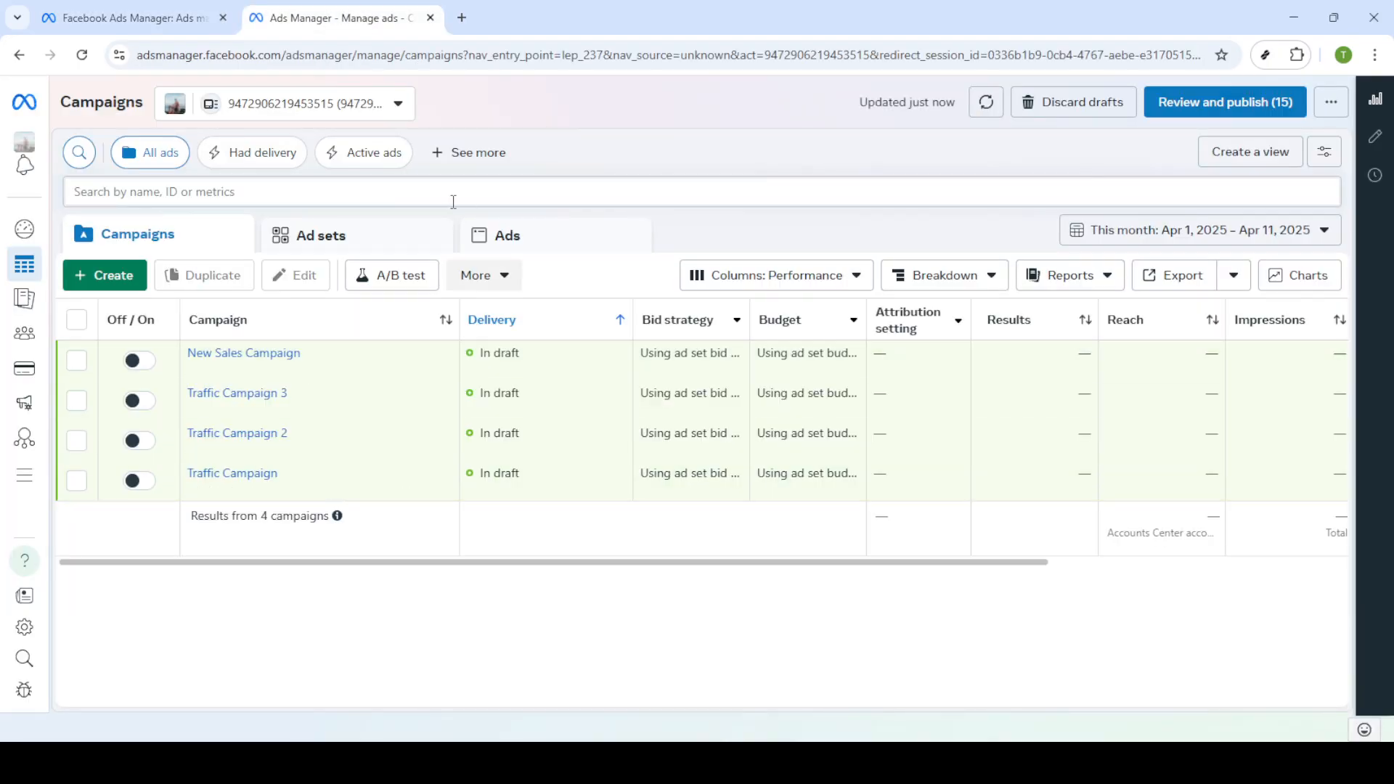
mouse_move(388, 345)
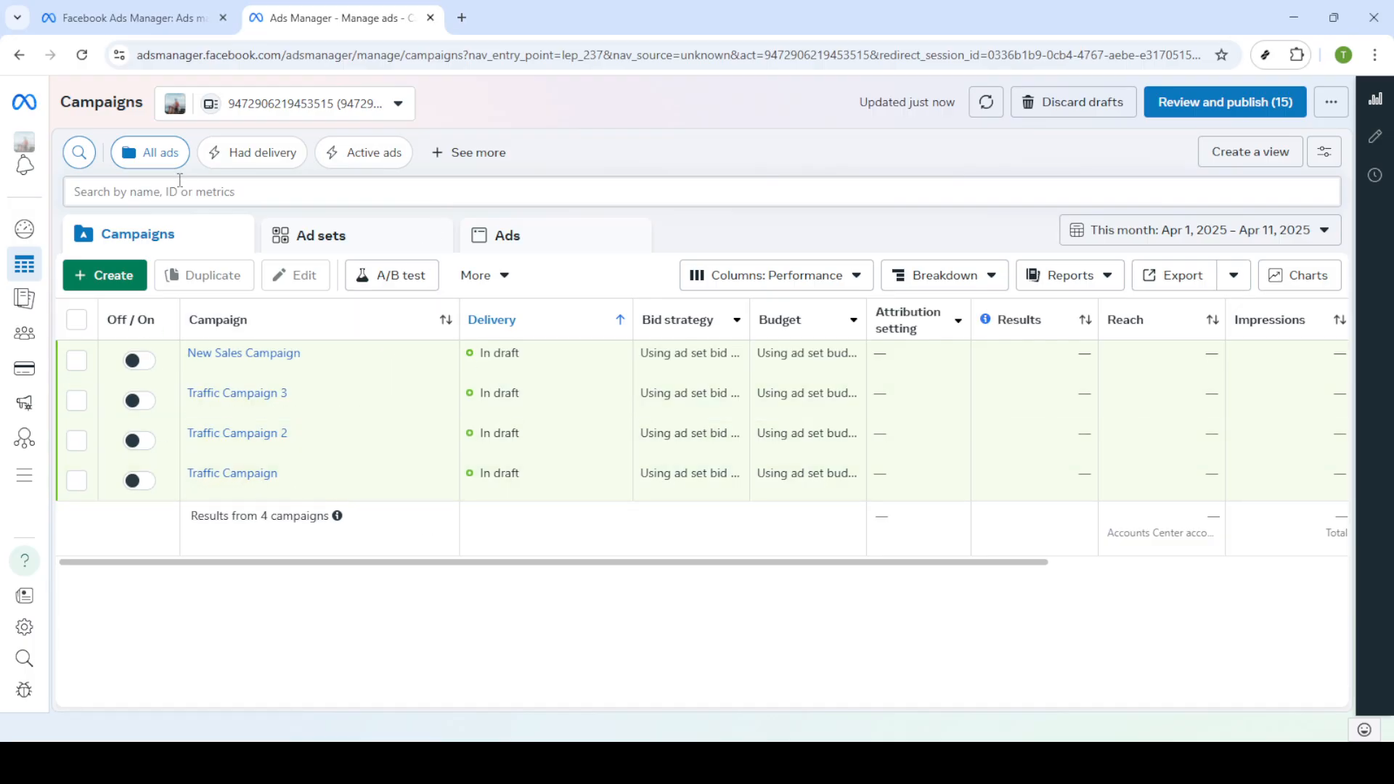
mouse_move(261, 262)
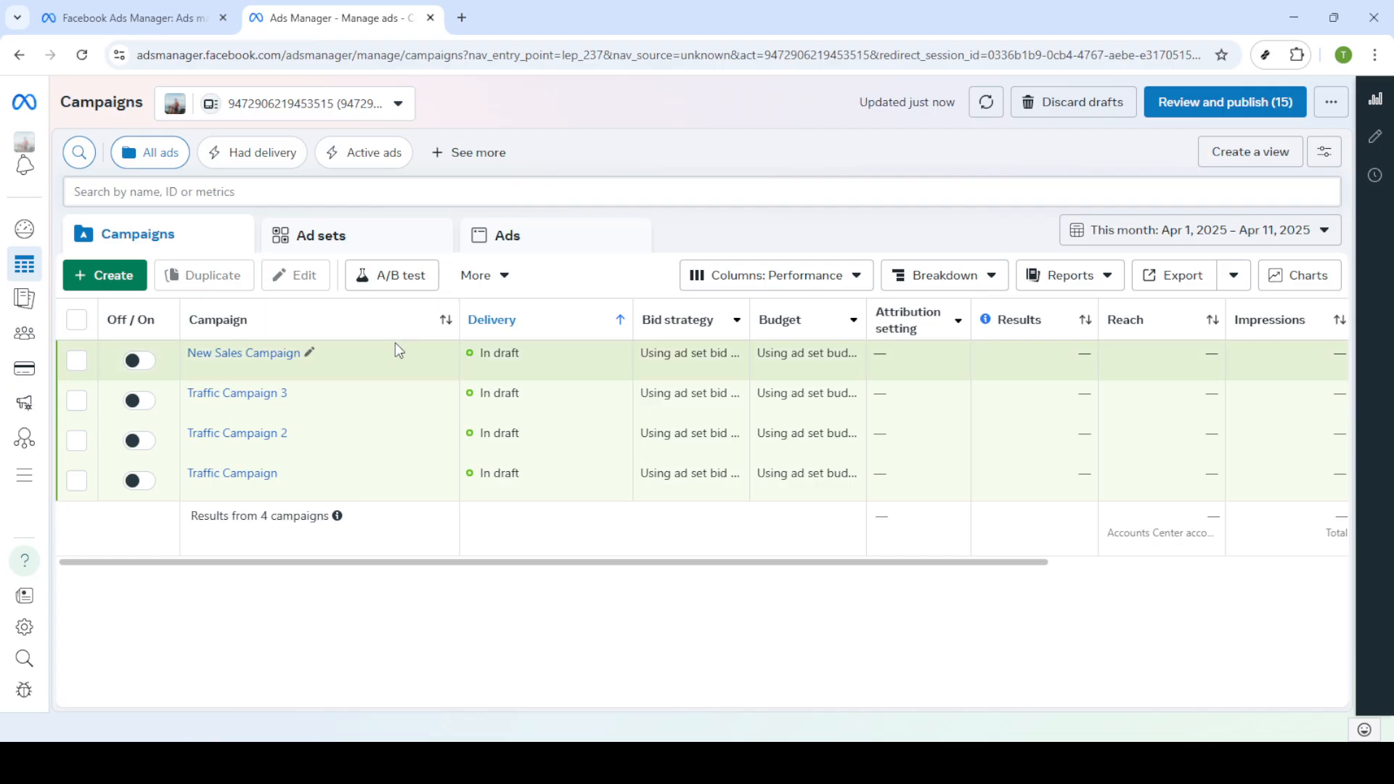
mouse_move(273, 374)
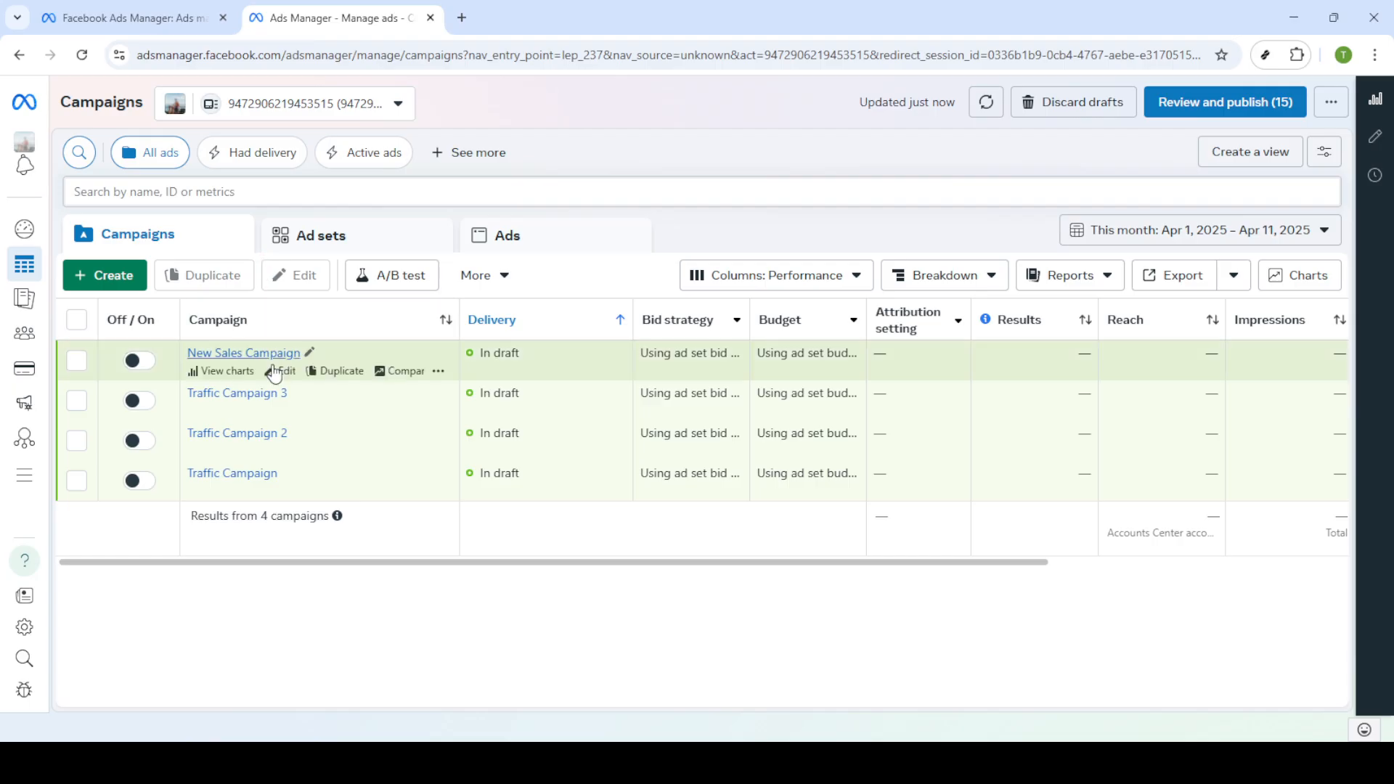
mouse_move(545, 402)
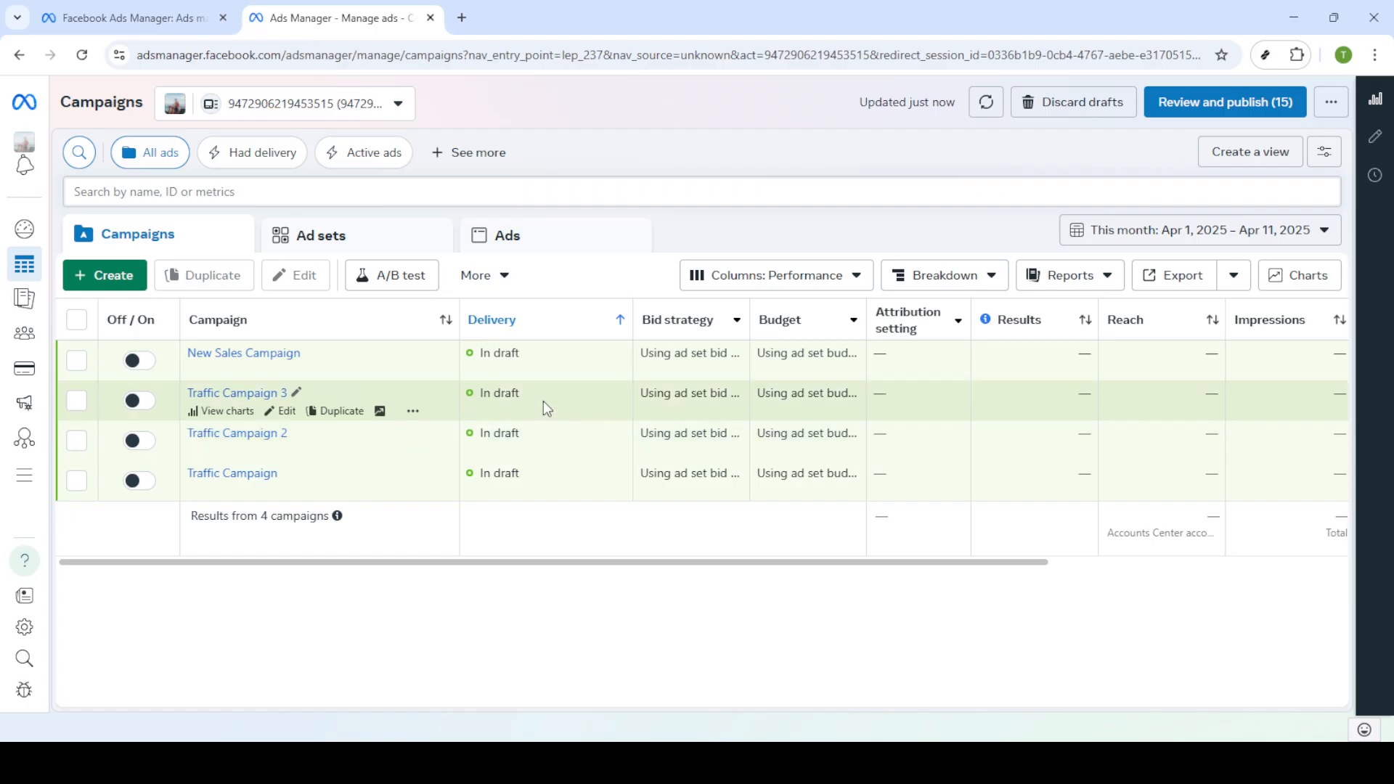
mouse_move(79, 391)
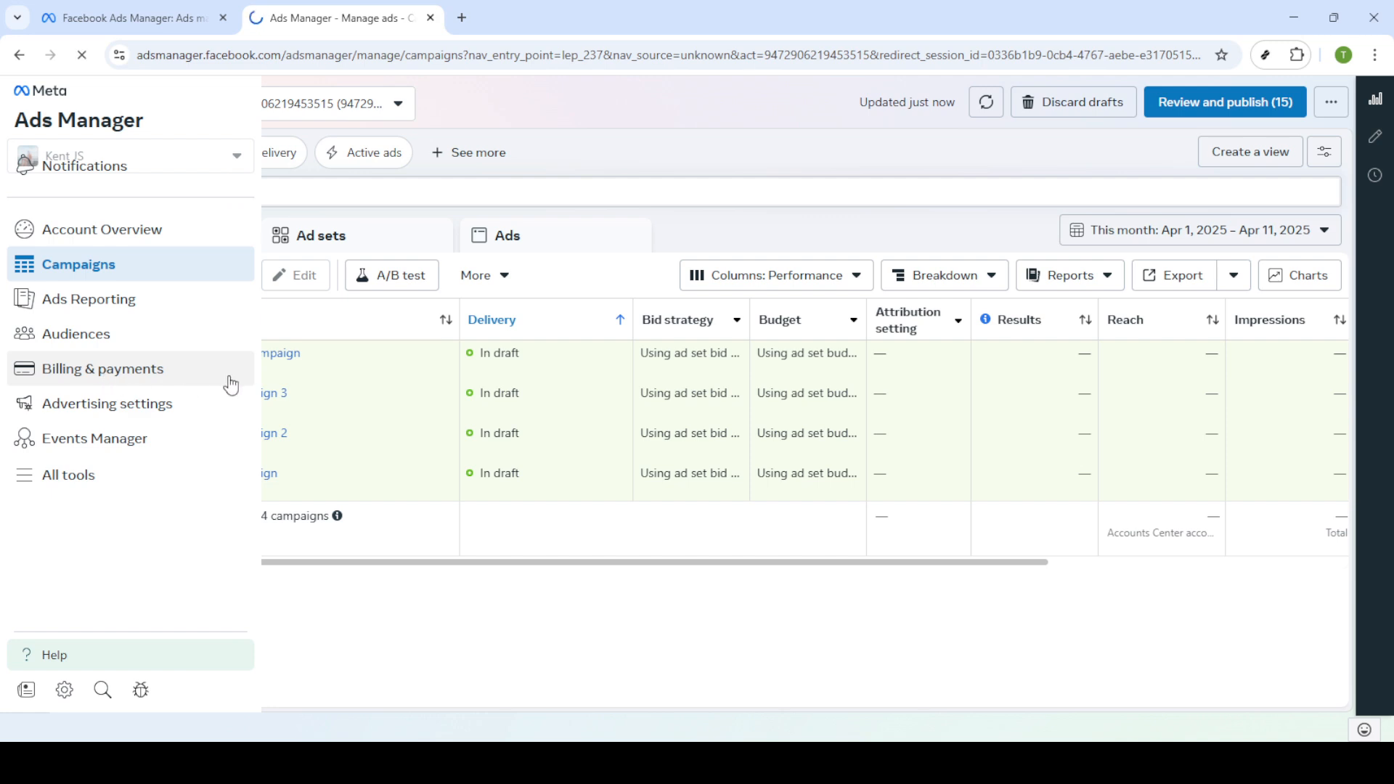
- Navigate to the Billing & payments settings from the left sidebar
left_click(103, 368)
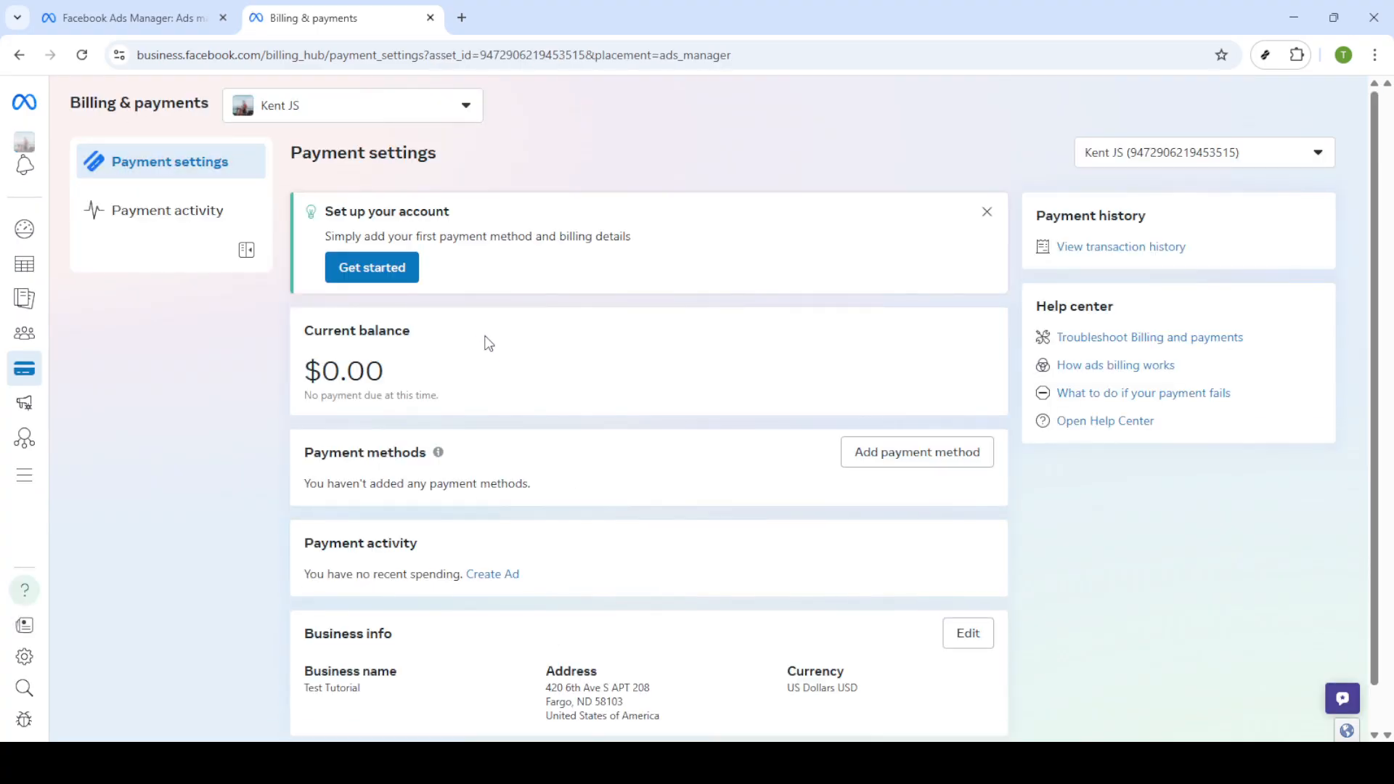
- Start adding a first payment method from the Payment settings page
scroll("down", 3)
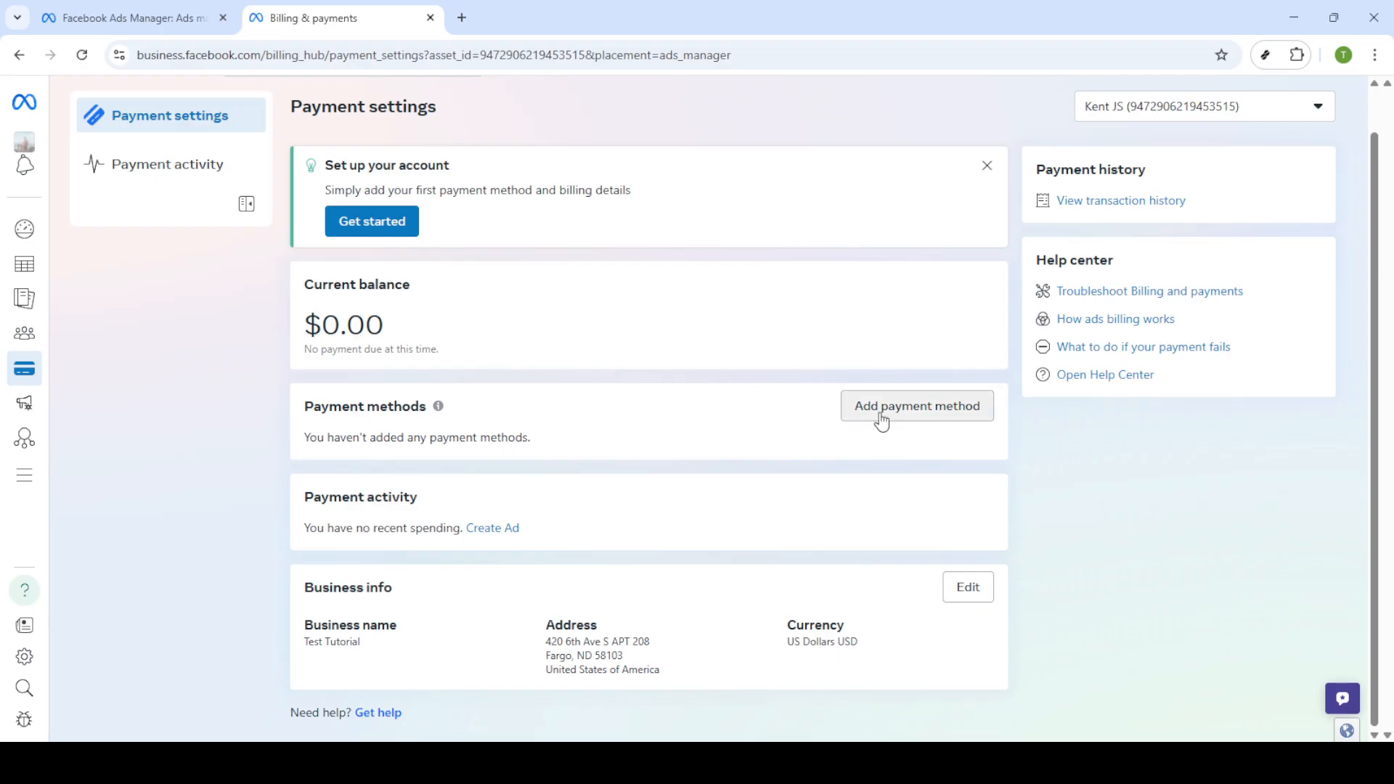
left_click(916, 406)
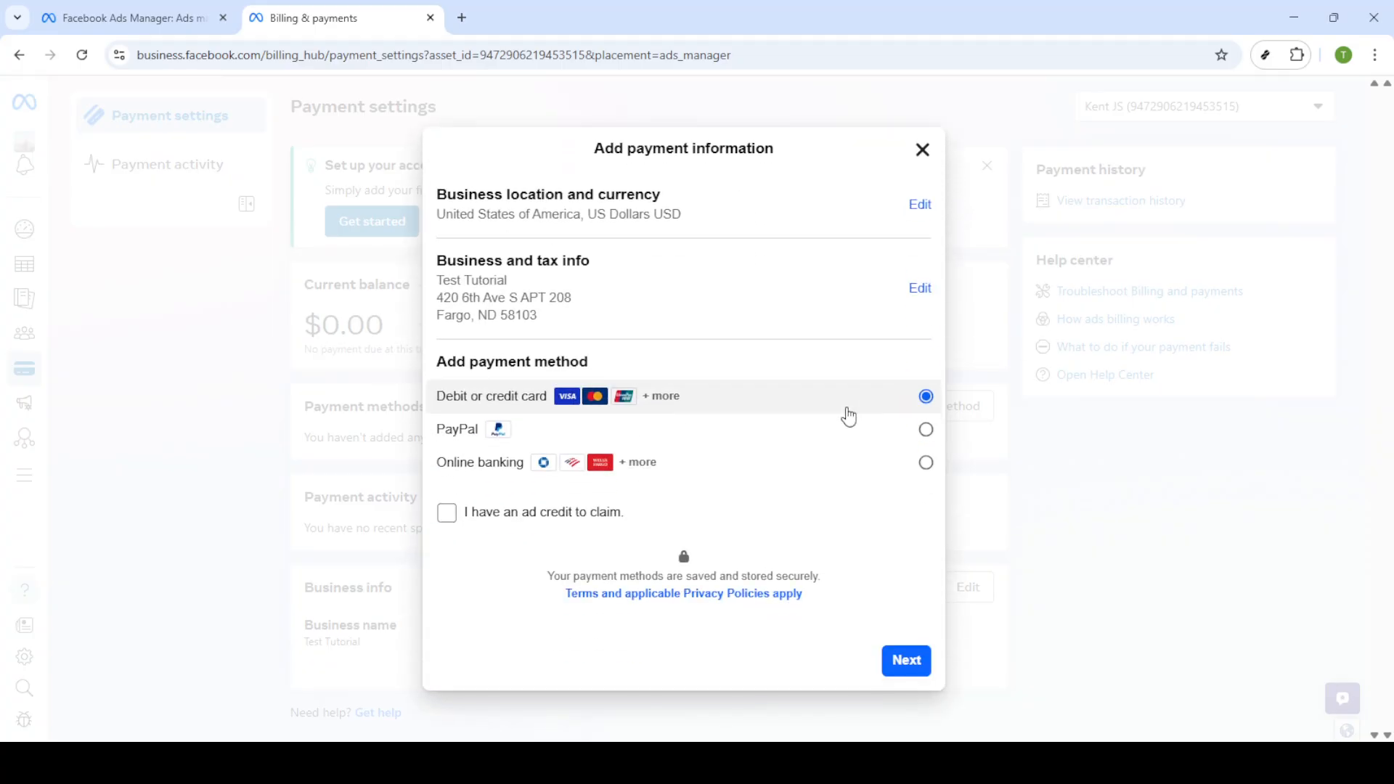
mouse_move(764, 398)
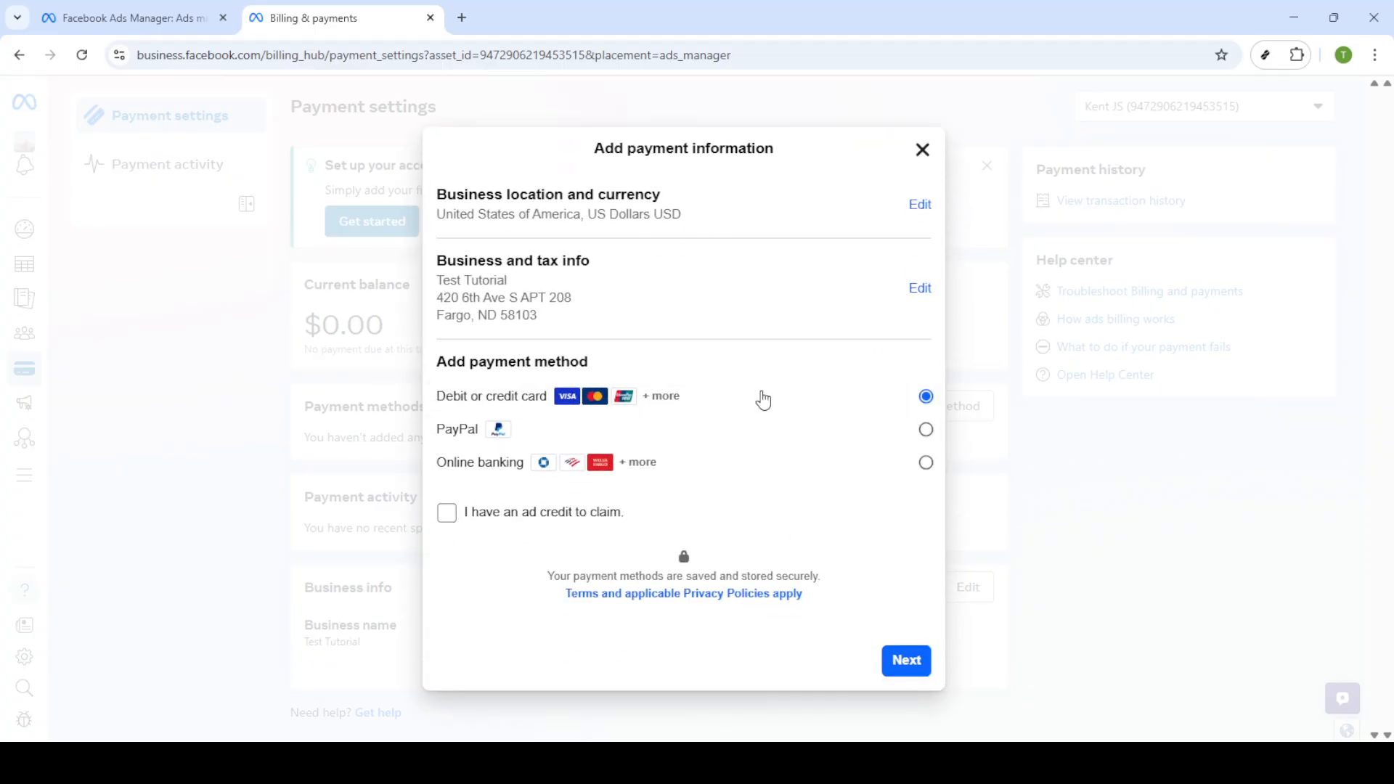
mouse_move(906, 434)
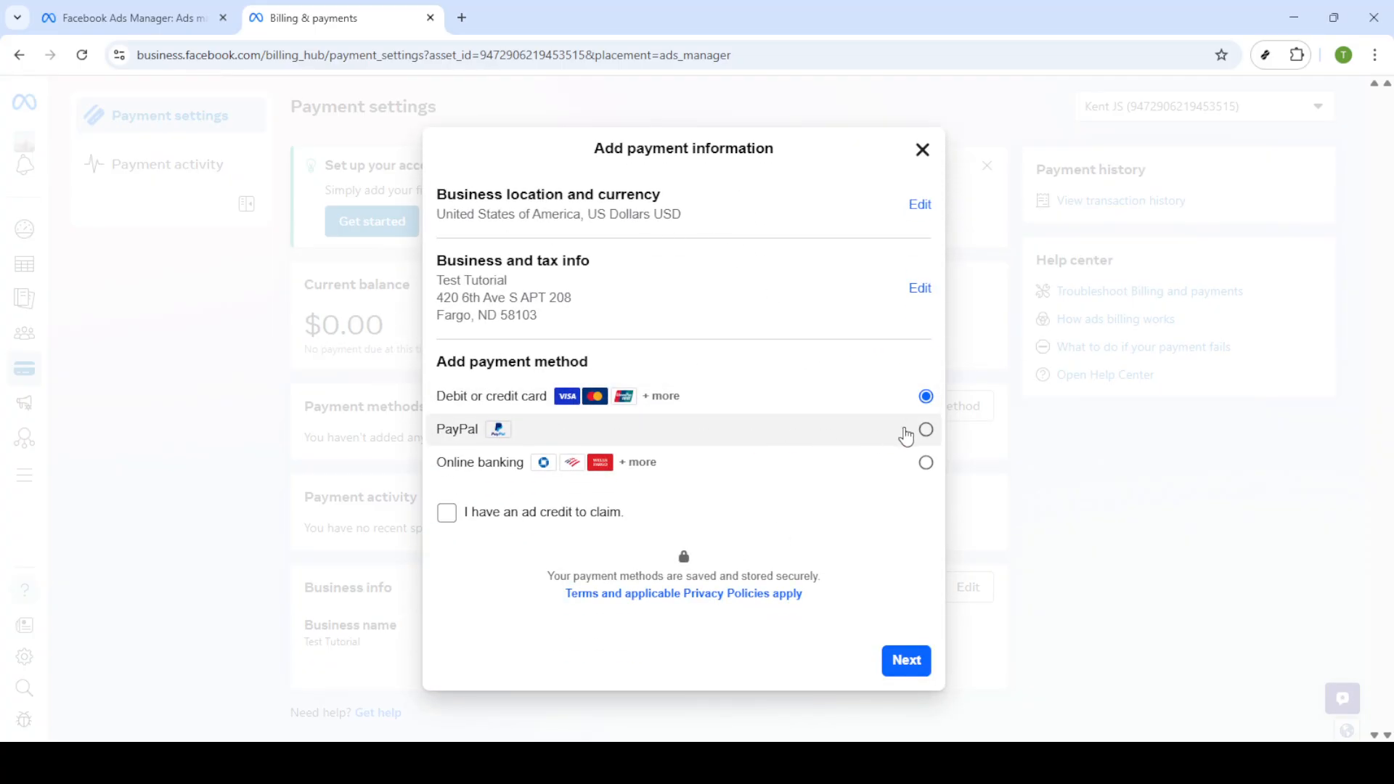
- Choose PayPal in the Add payment information dialog and continue to the PayPal sign-in
left_click(925, 429)
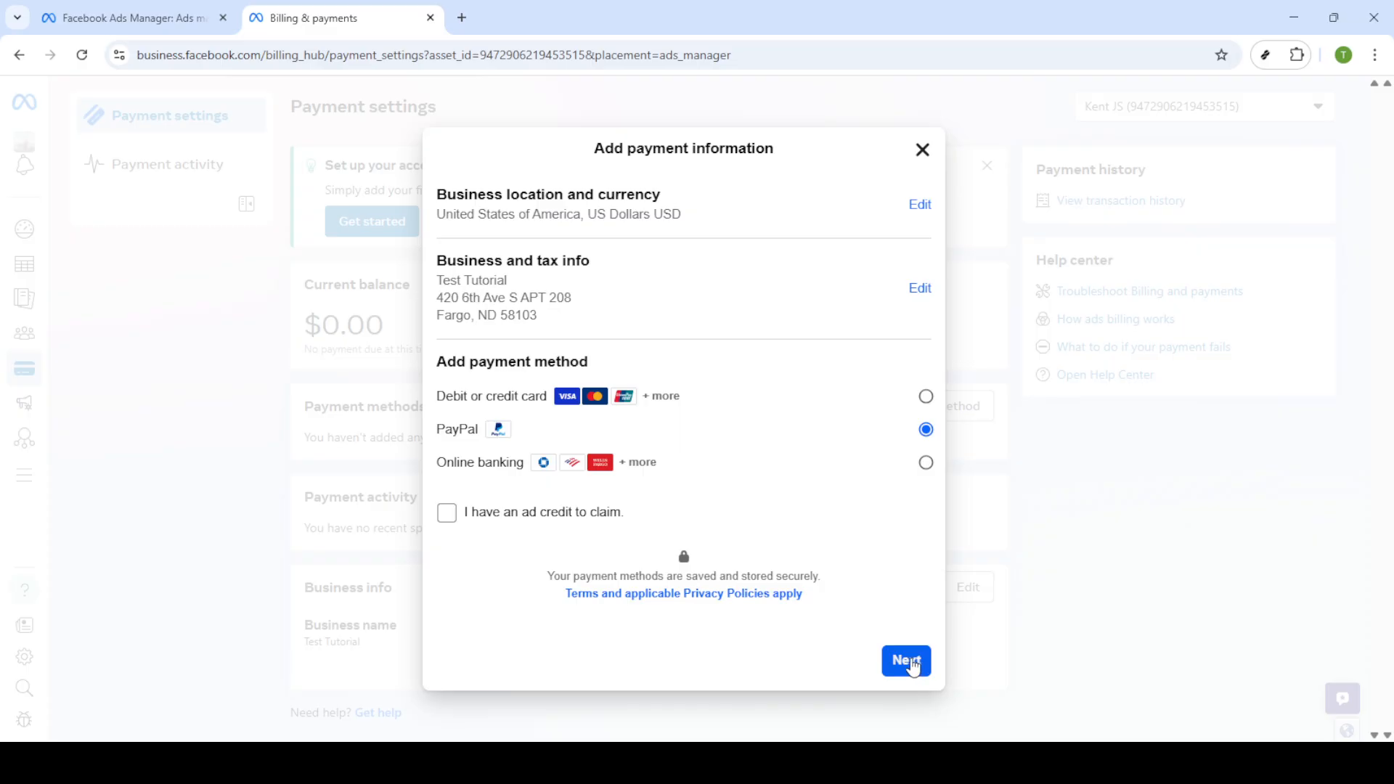
left_click(906, 661)
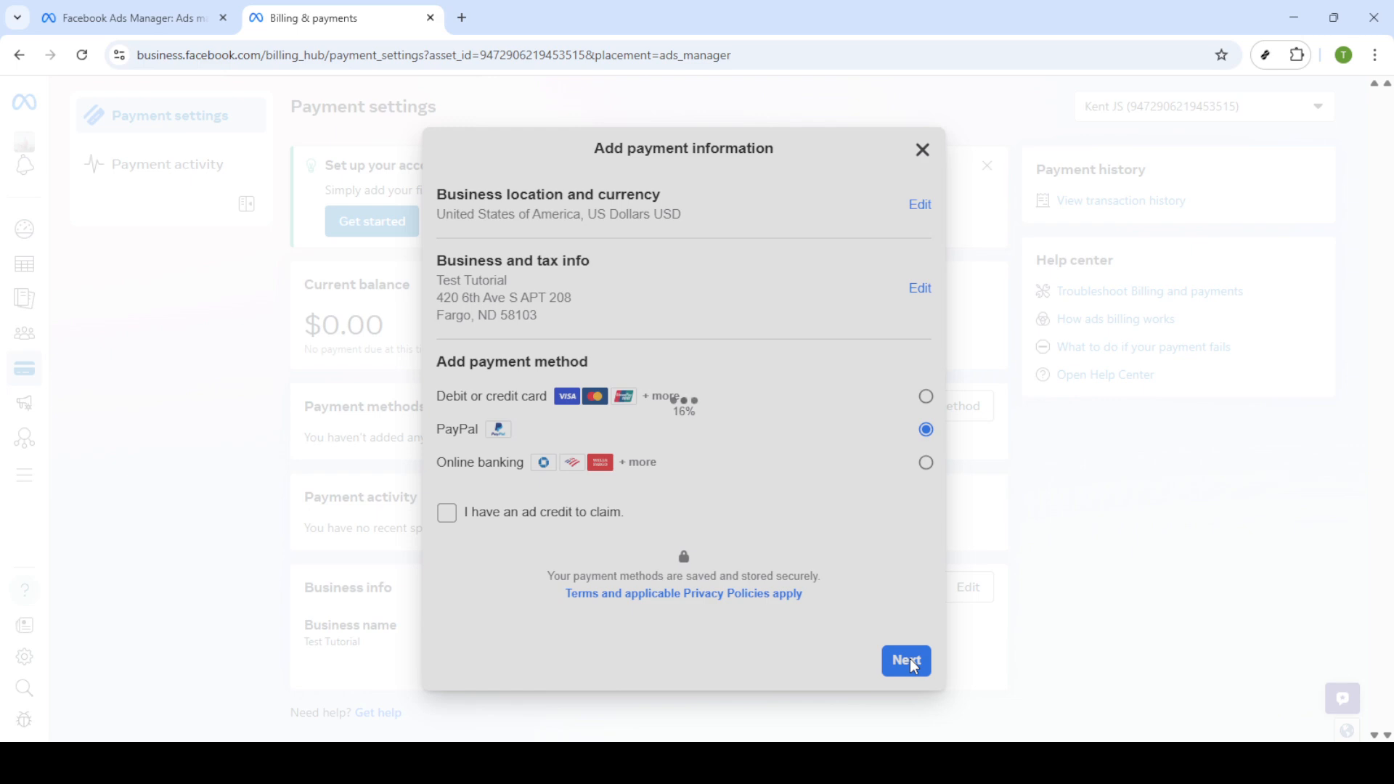
left_click(905, 660)
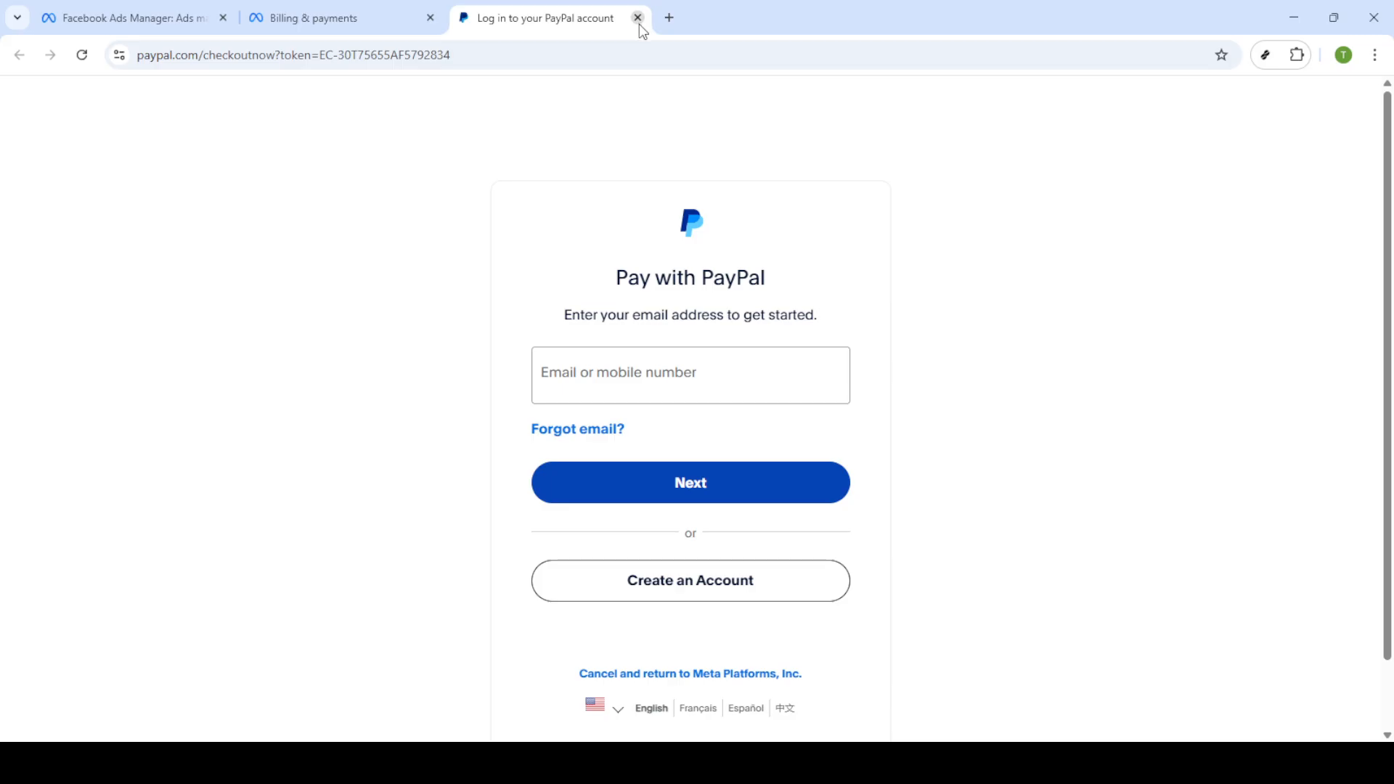
- Close the PayPal login tab to return to the Payment settings page
left_click(637, 17)
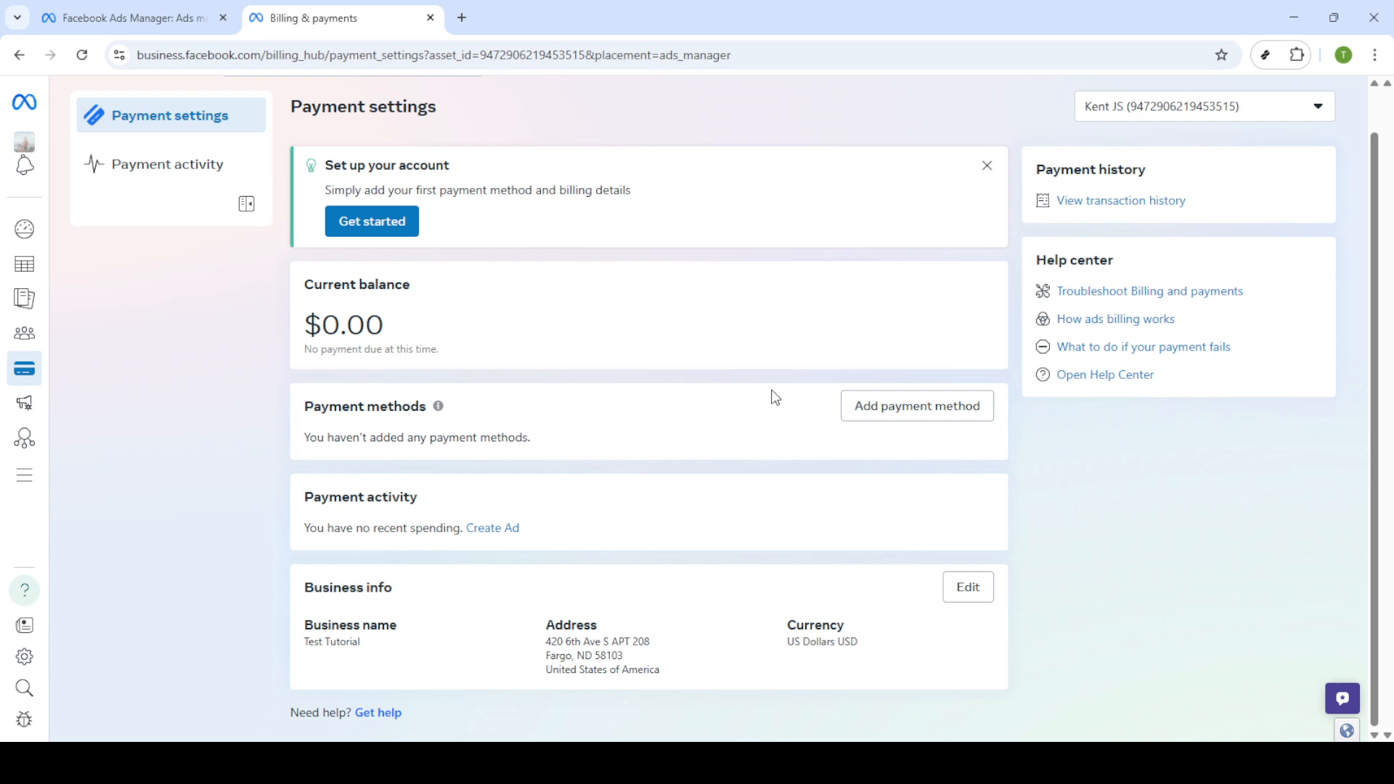
left_click(917, 405)
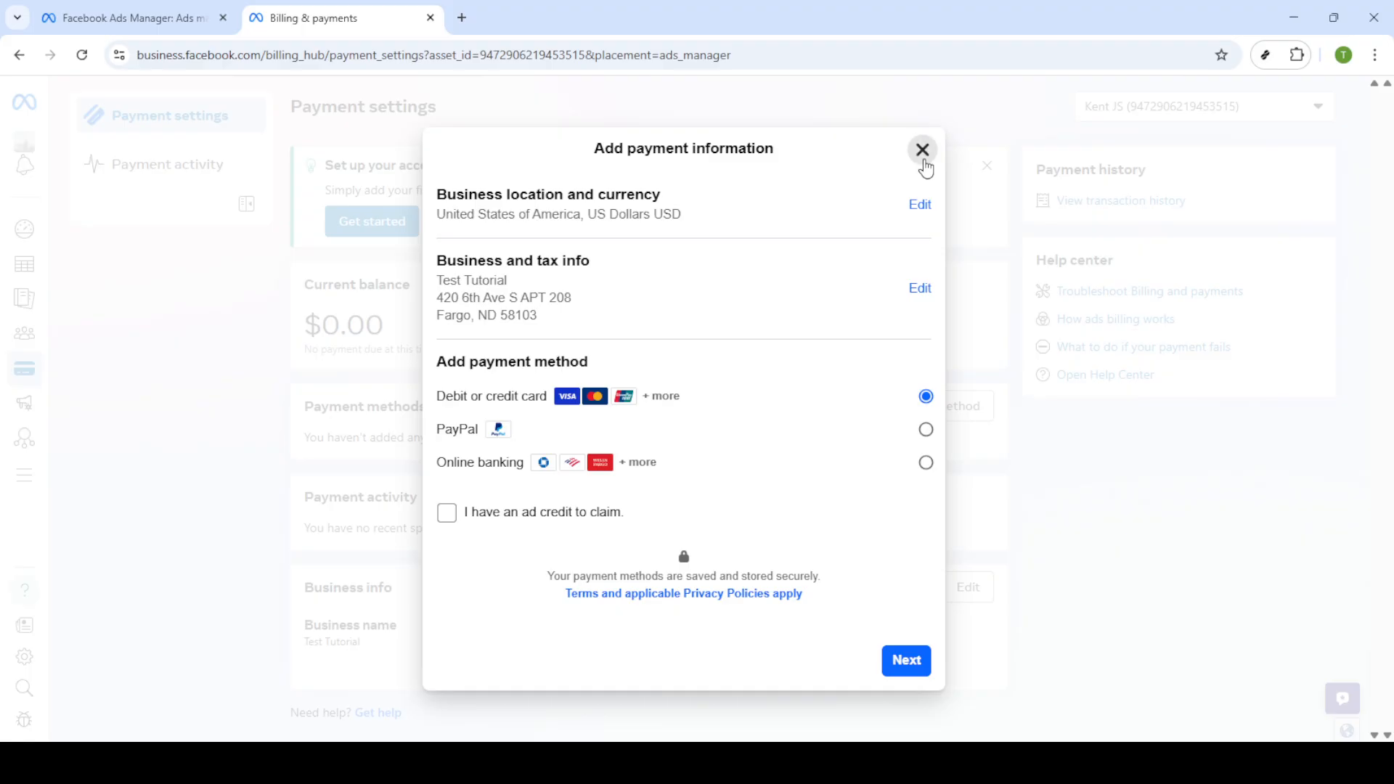
left_click(922, 149)
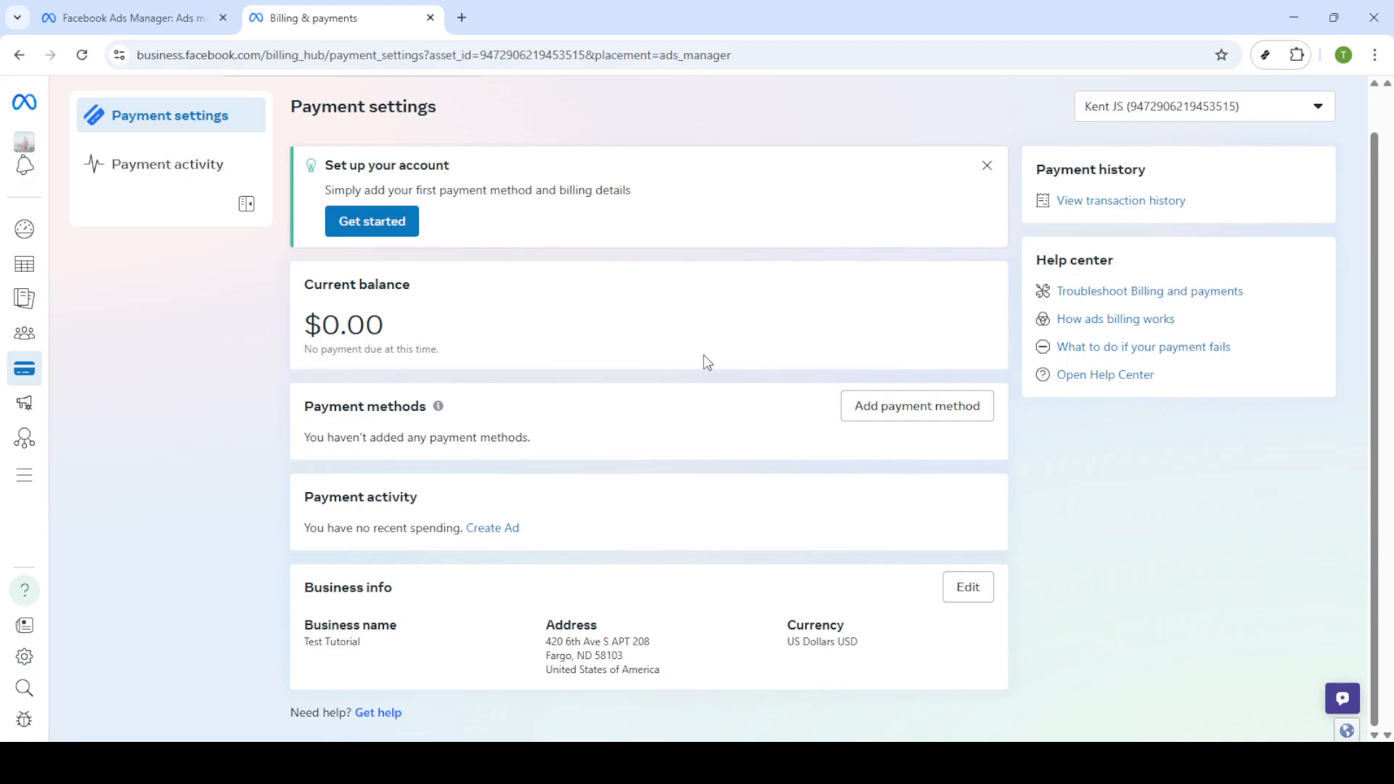
mouse_move(706, 361)
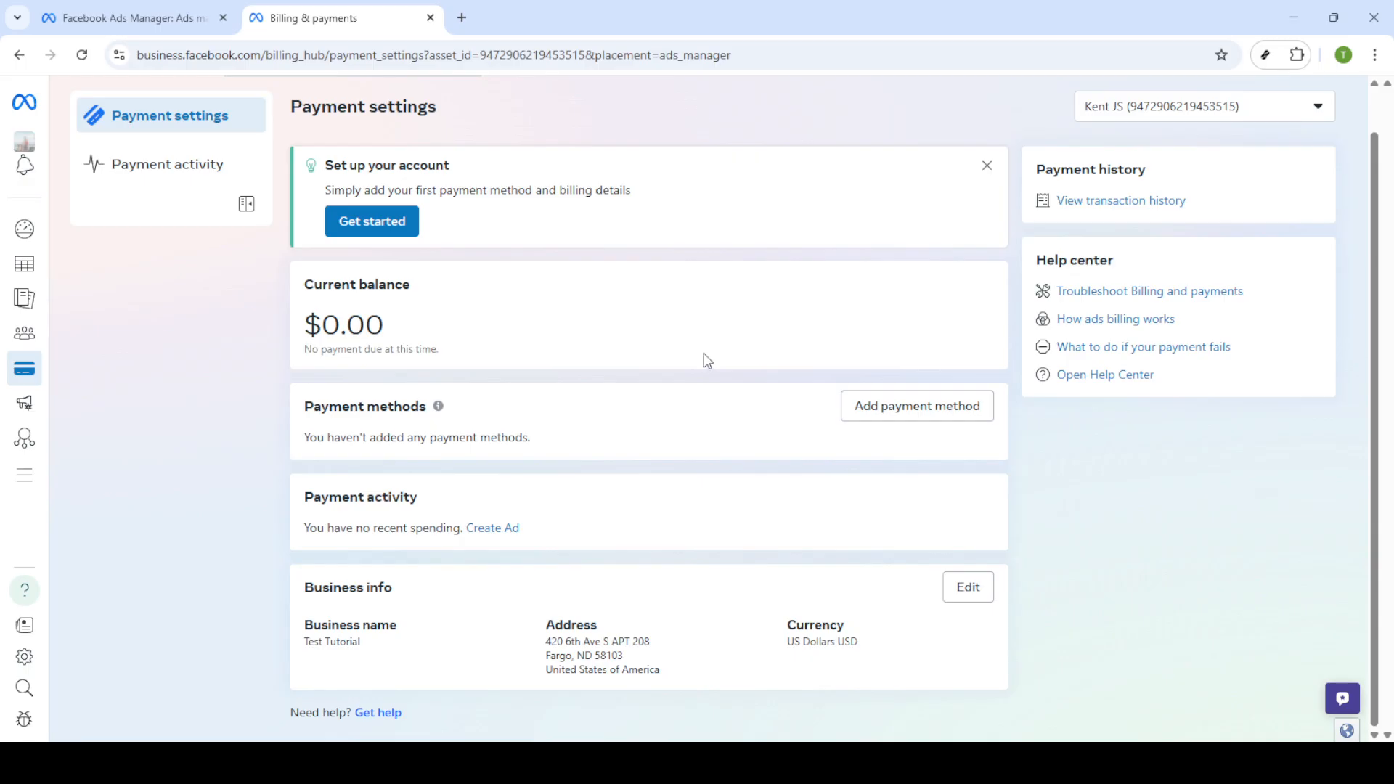